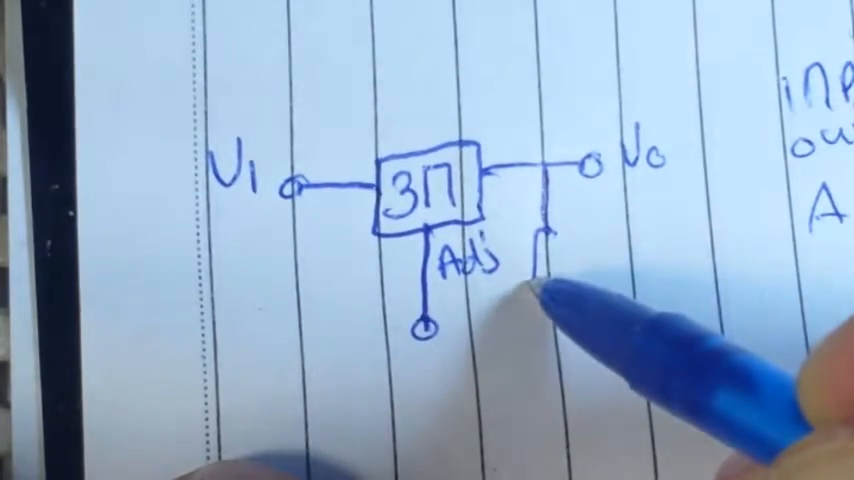
pyautogui.moveTo(560, 280)
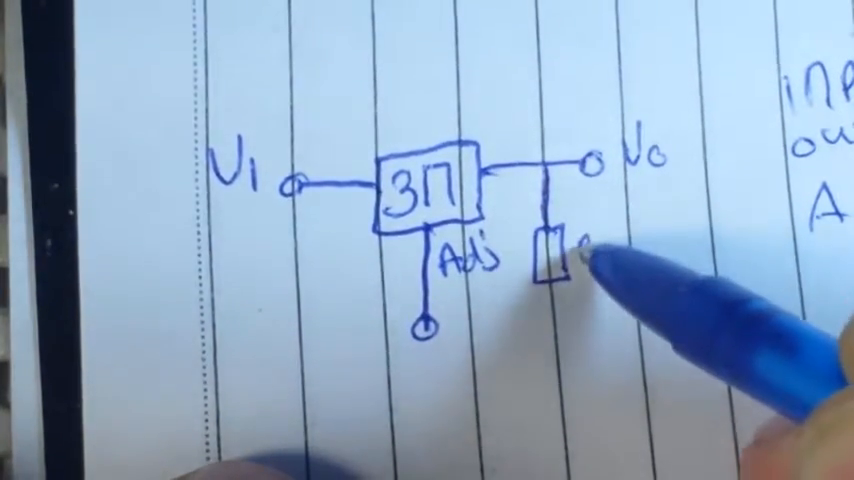